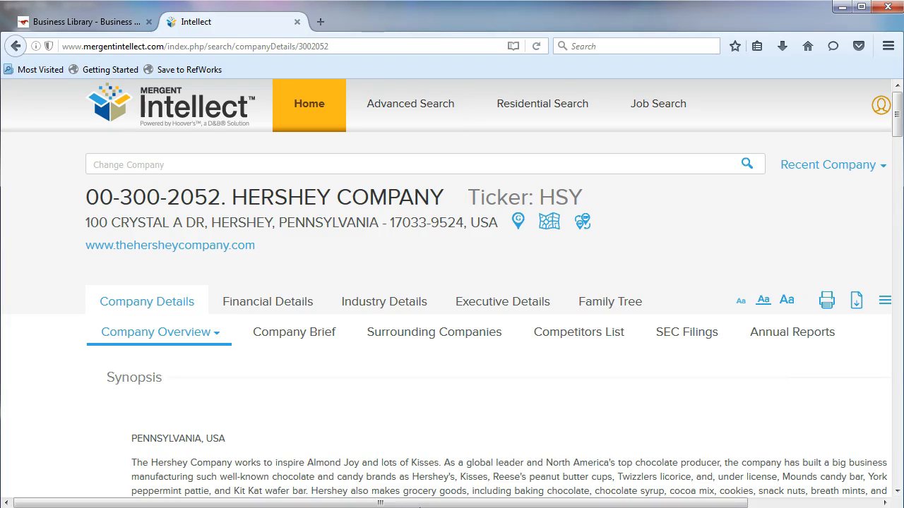
mouse_move(471, 403)
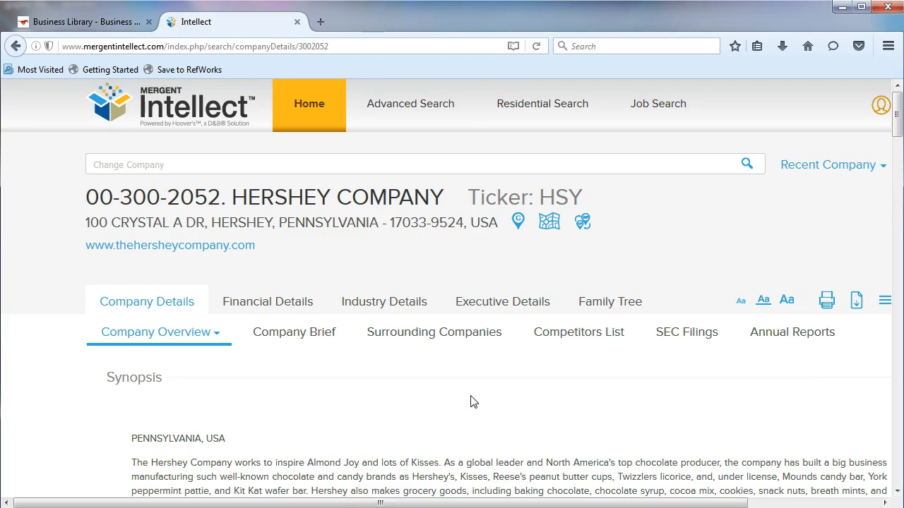
Review Hershey's primary SIC and NAICS codes in the Key Information section.
scroll("down", 3)
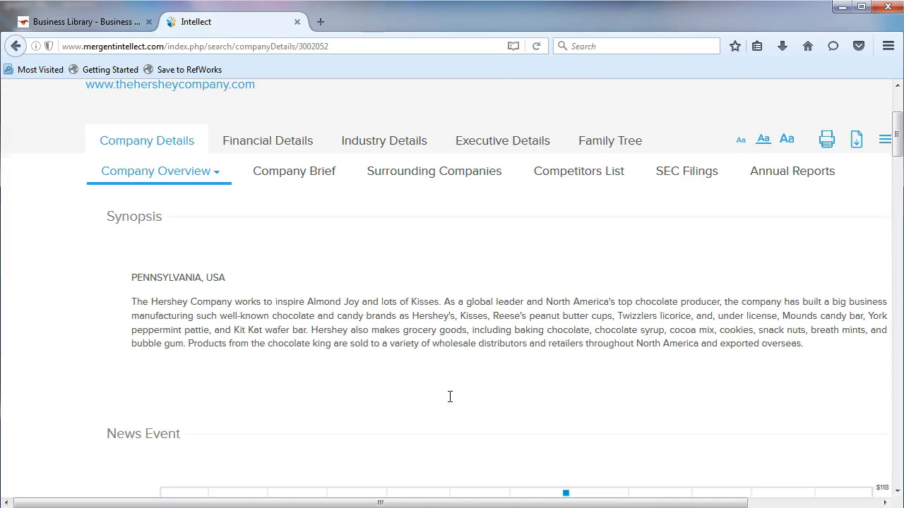
scroll("down", 3)
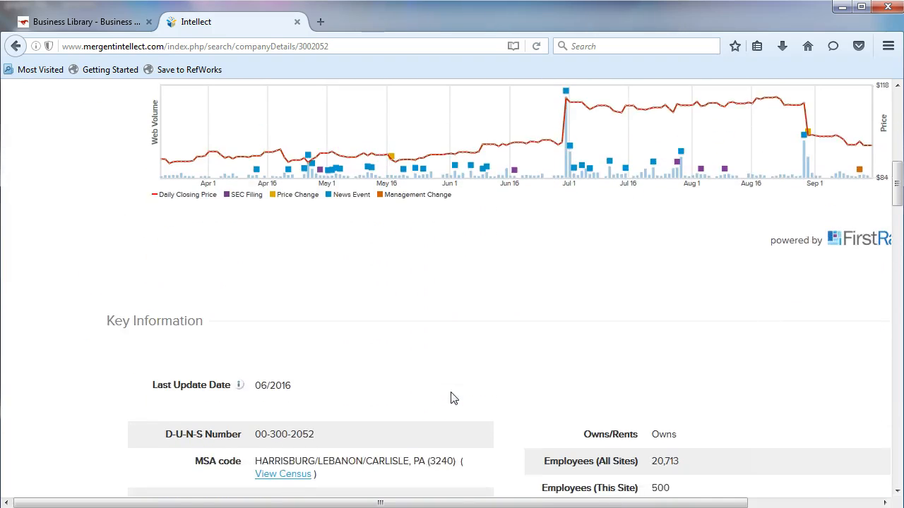
scroll("down", 3)
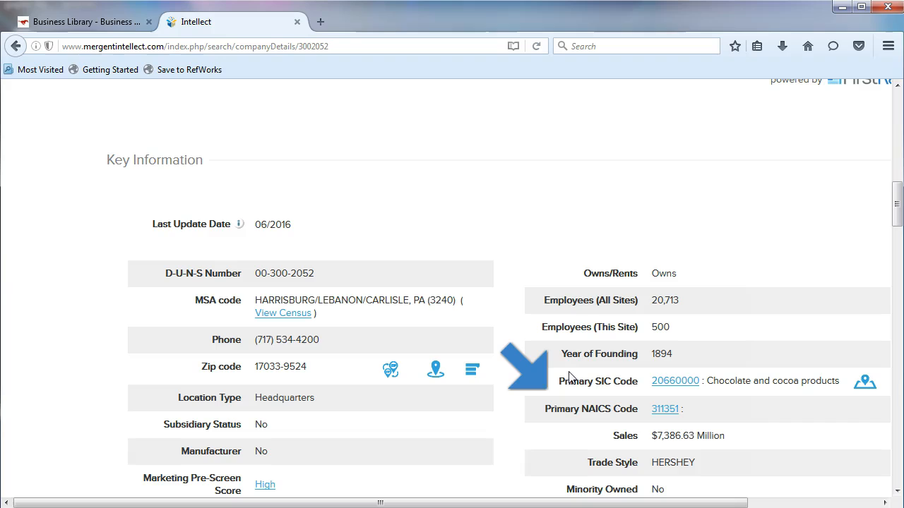
mouse_move(560, 414)
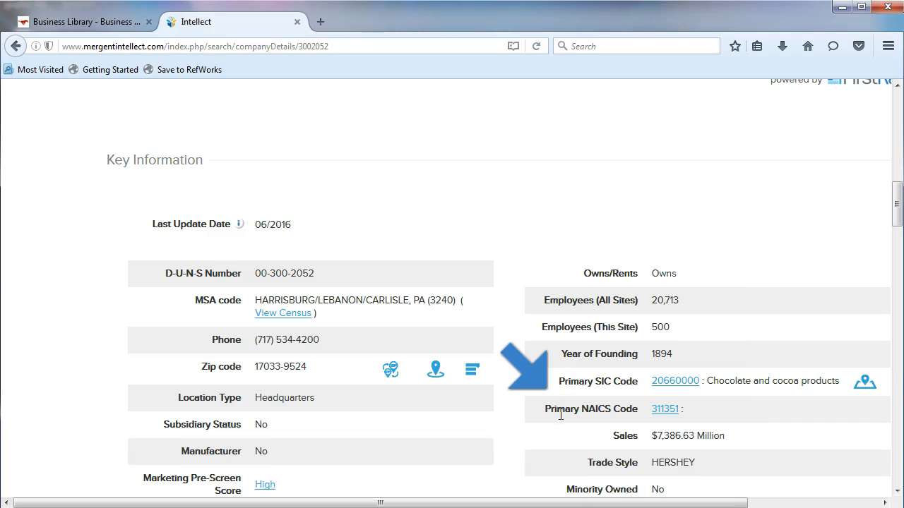
mouse_move(538, 457)
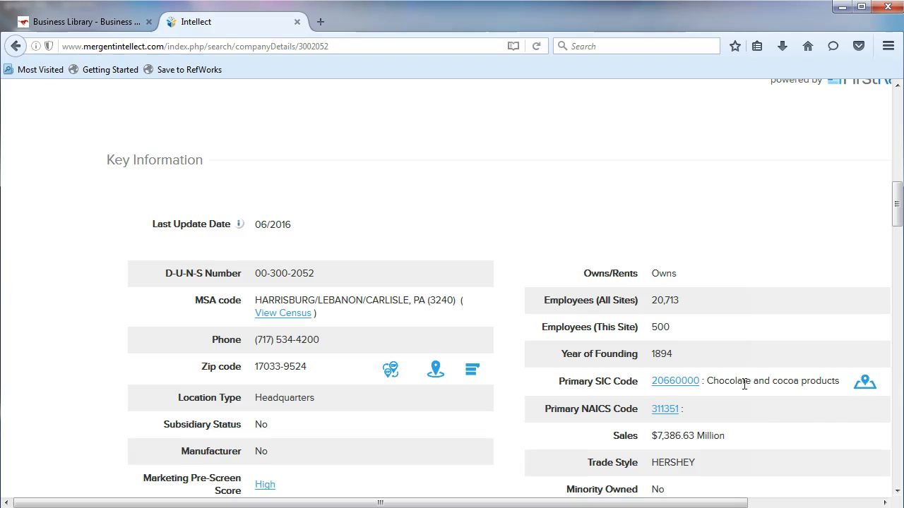
mouse_move(705, 454)
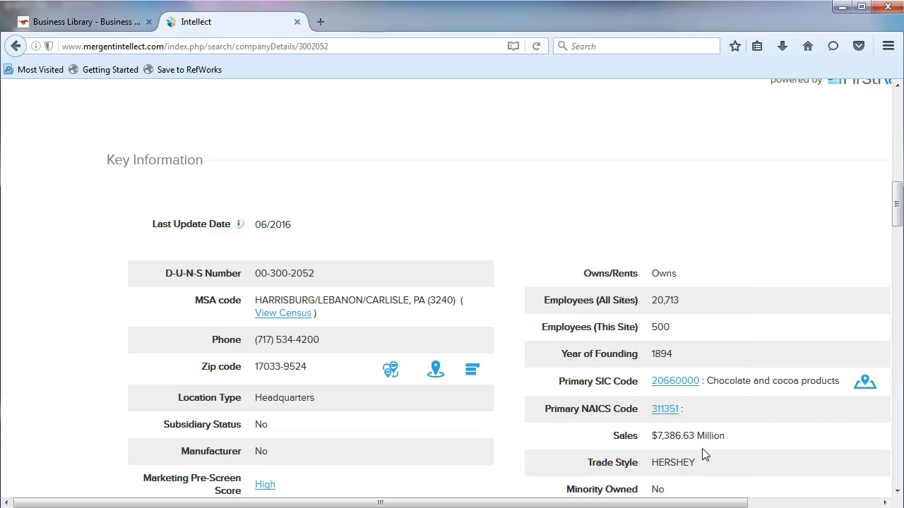
left_click(745, 381)
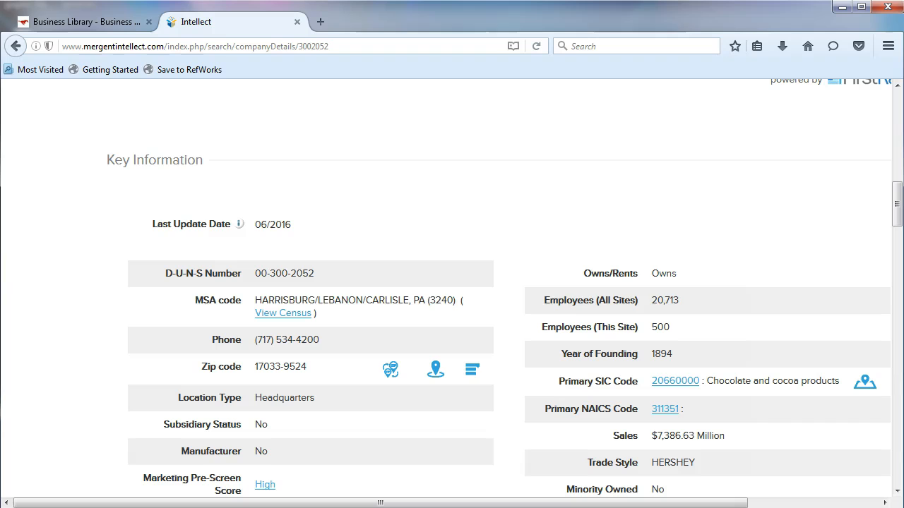
Go to Hershey's Industry Details tab listing NAICS 311351 and SIC 20660000.
scroll("up", 3)
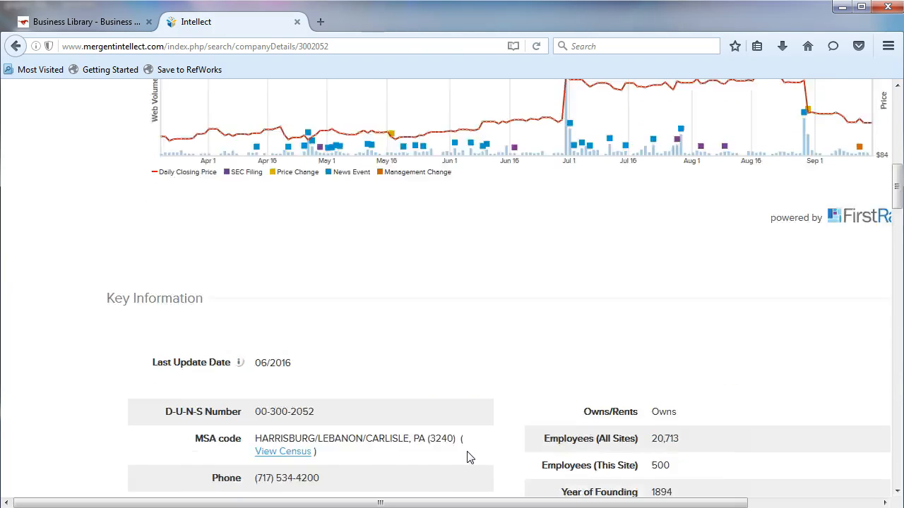
scroll("up", 3)
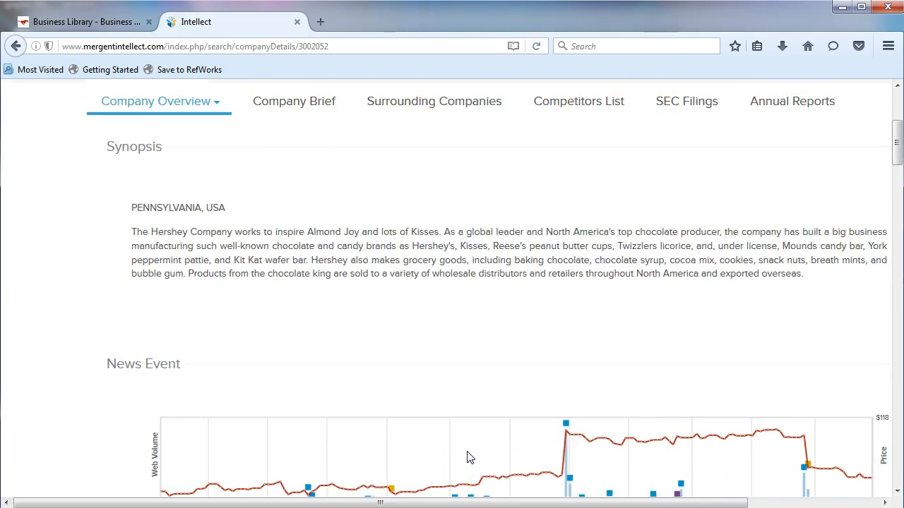
left_click(384, 301)
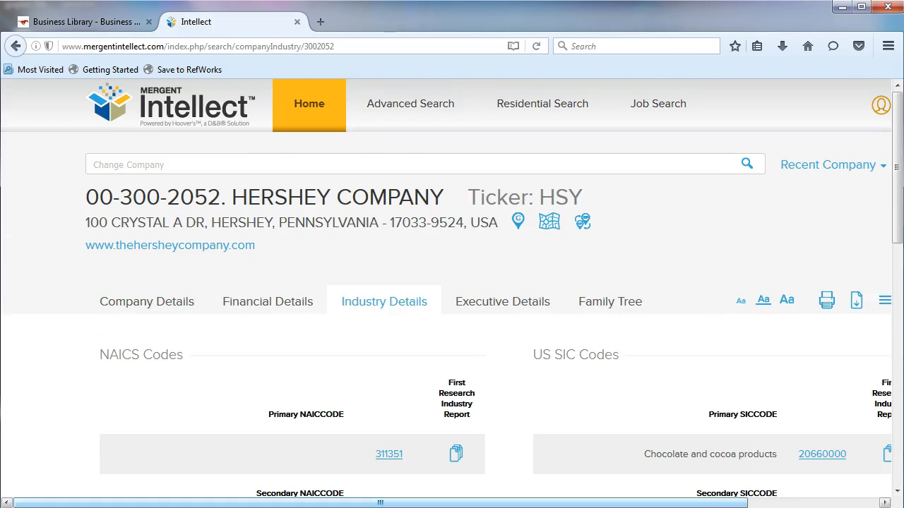
Show the secondary NAICS (311340, 311351, 311999) and SIC (2064, 2066, 2099) tables.
scroll("down", 3)
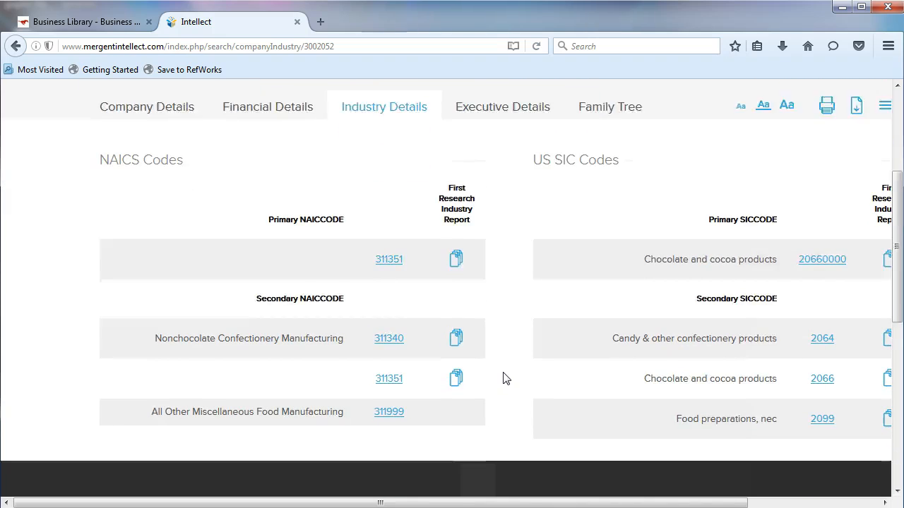
scroll("down", 3)
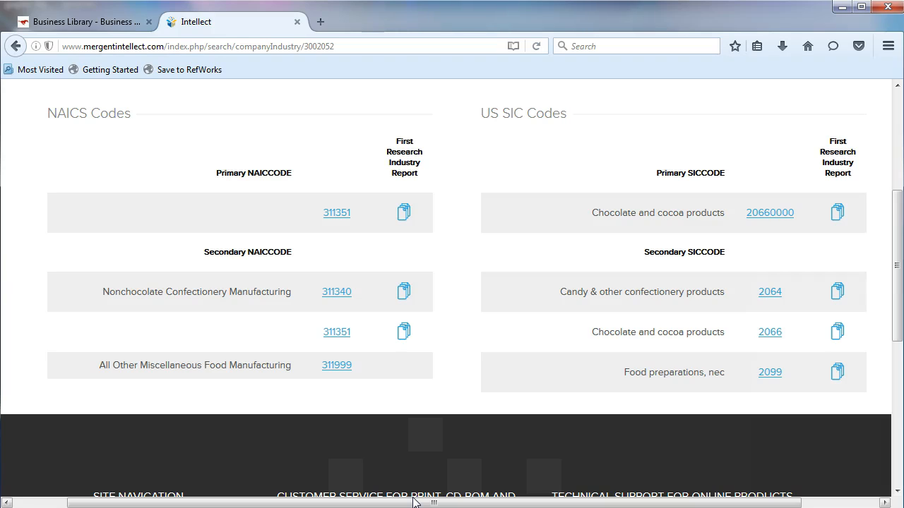
mouse_move(396, 503)
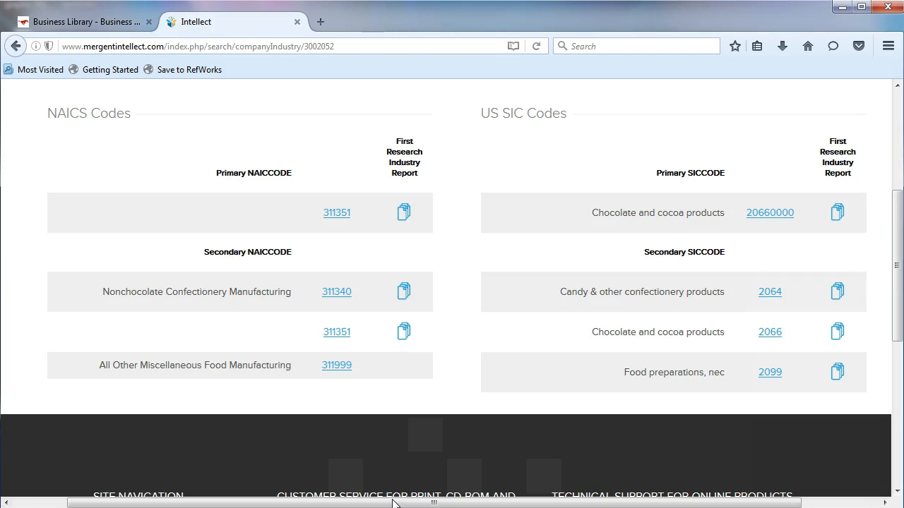
mouse_move(374, 353)
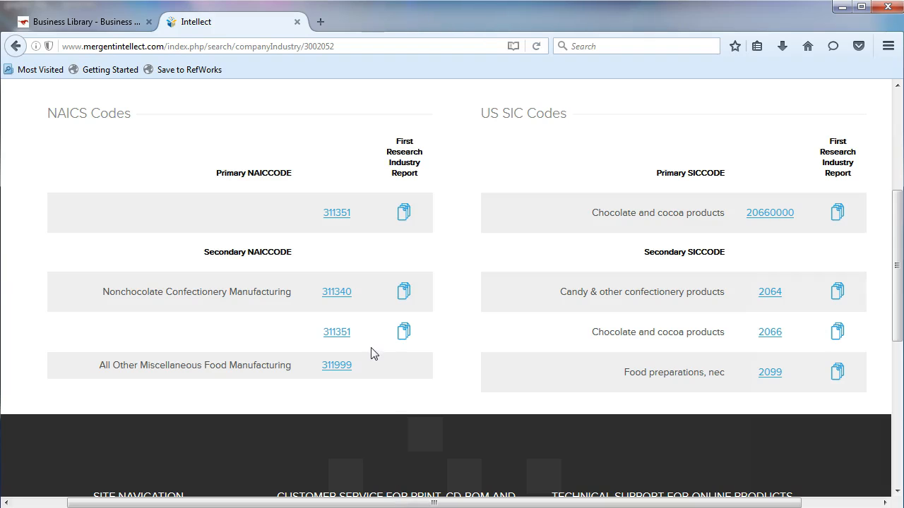
mouse_move(342, 345)
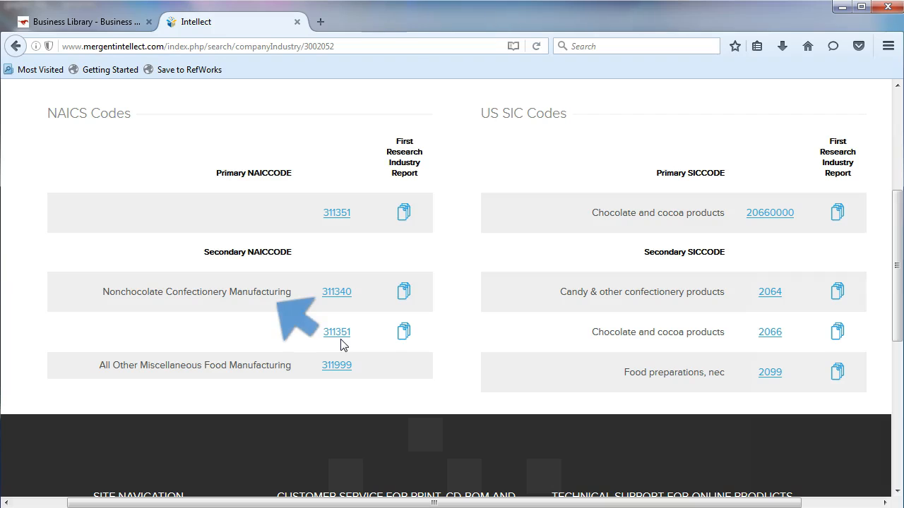
mouse_move(205, 305)
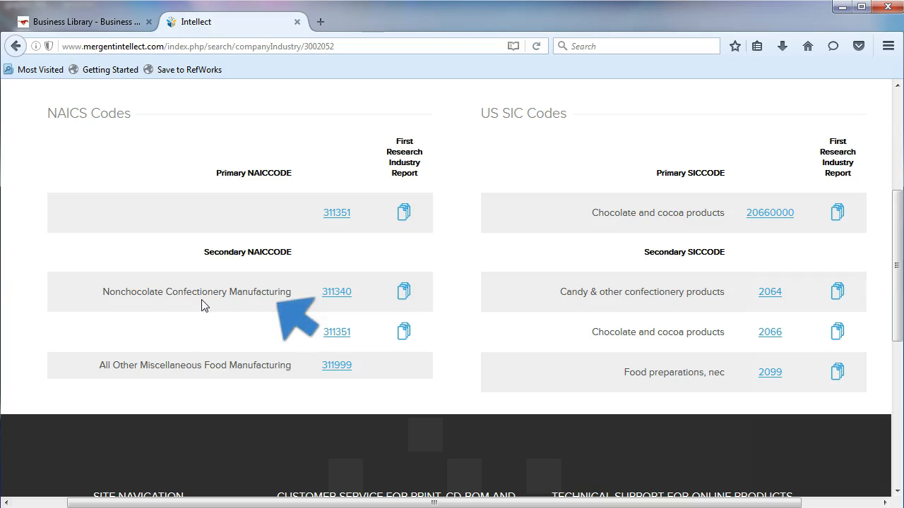